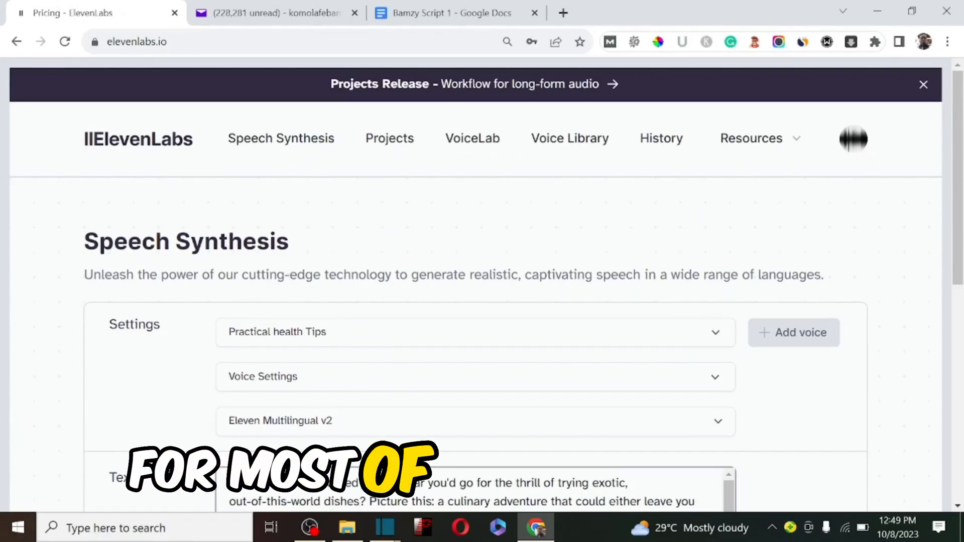
- Select the whole script and check its word count in the script document
scroll("down", 3)
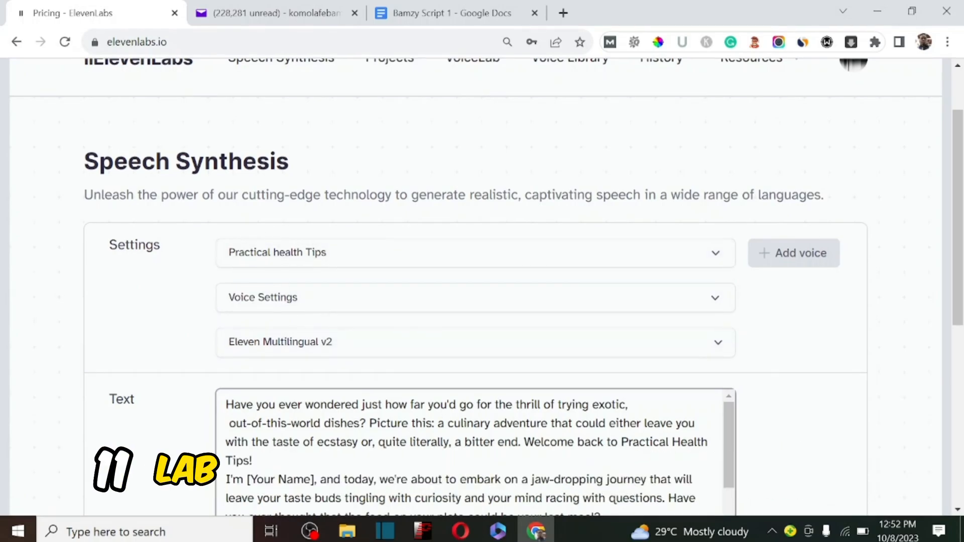
scroll("down", 3)
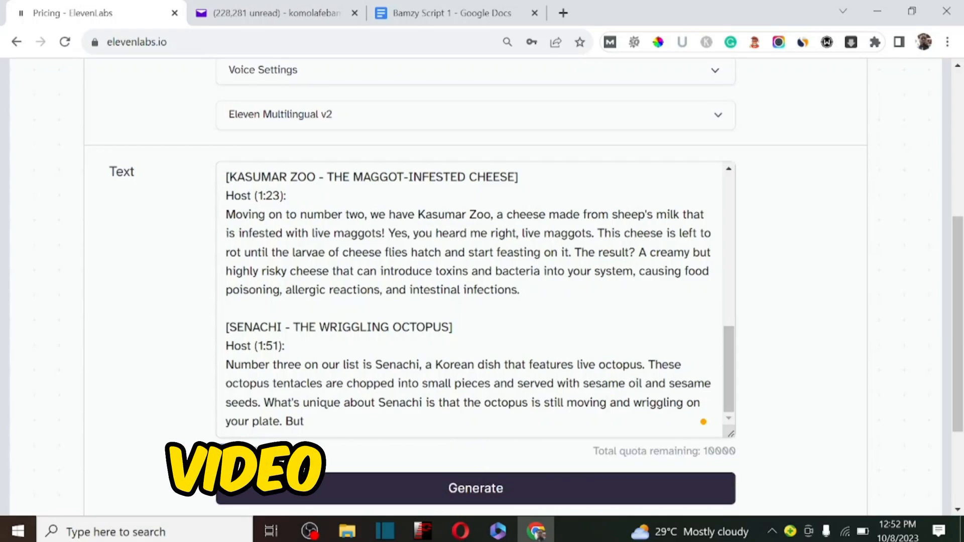
left_click_drag(234, 345, 305, 421)
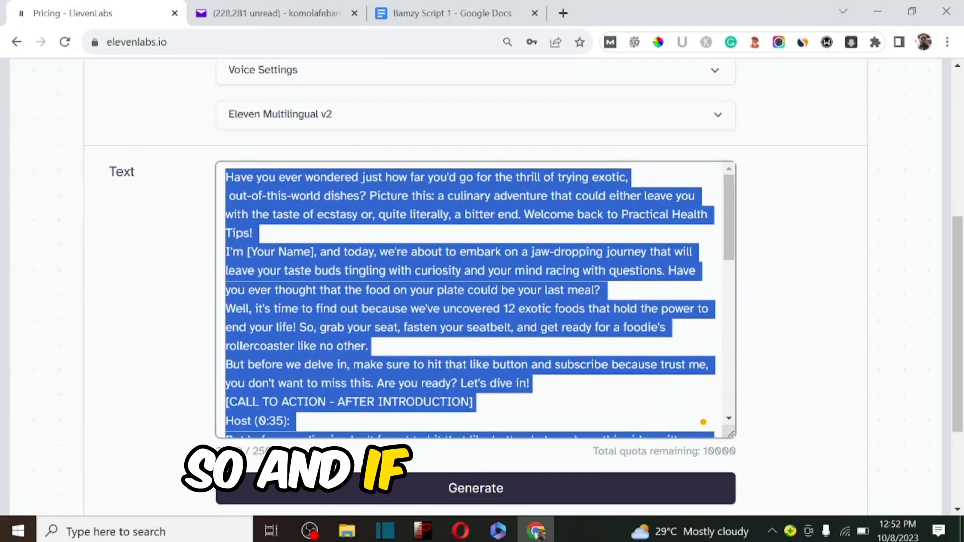
left_click(476, 487)
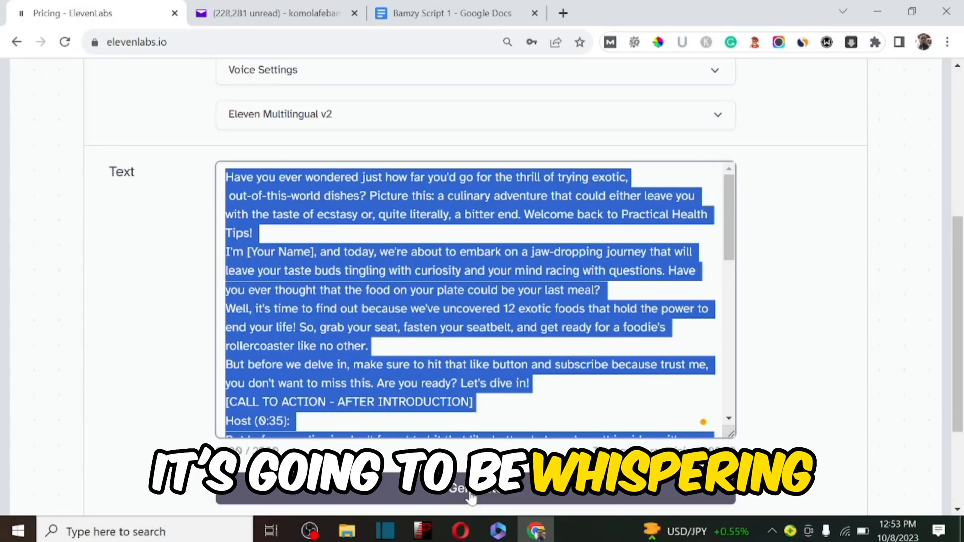
left_click(448, 12)
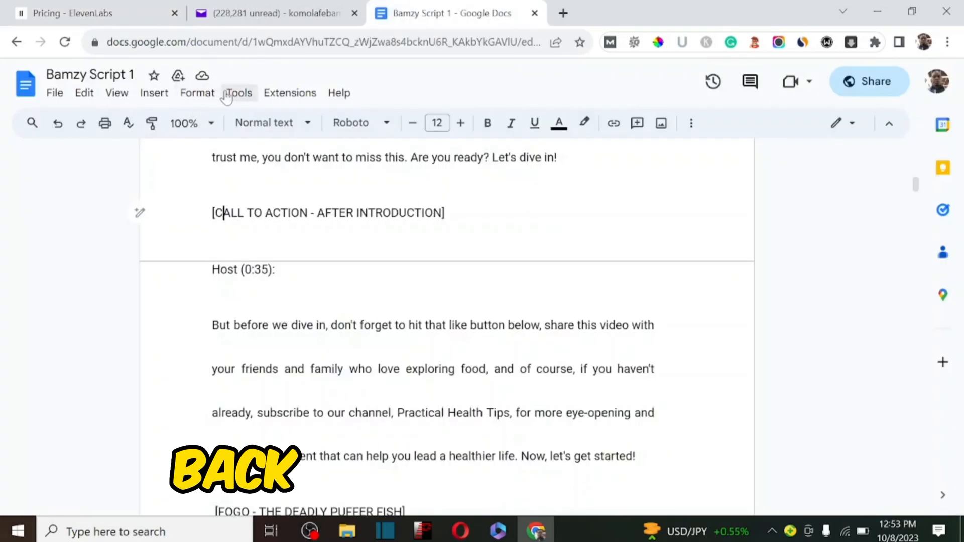
left_click(239, 93)
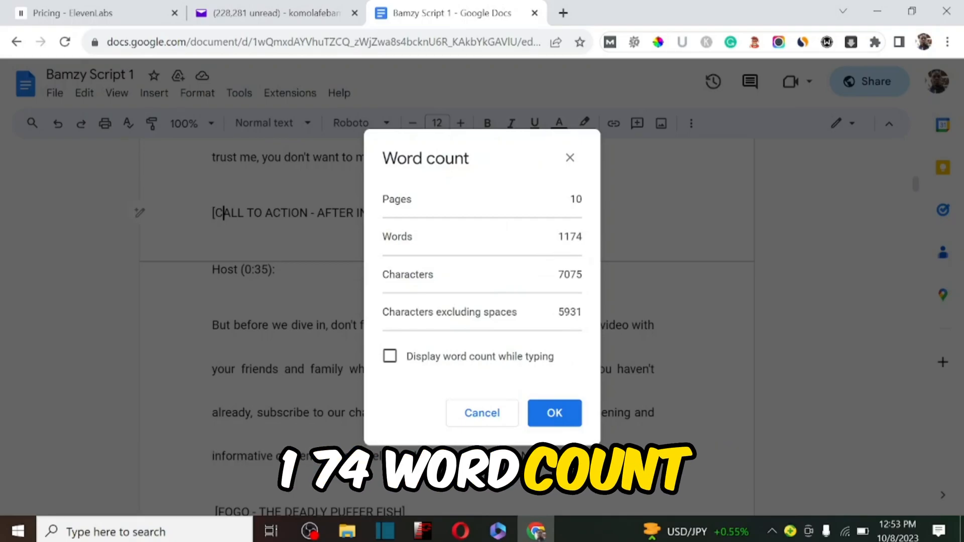
left_click(552, 413)
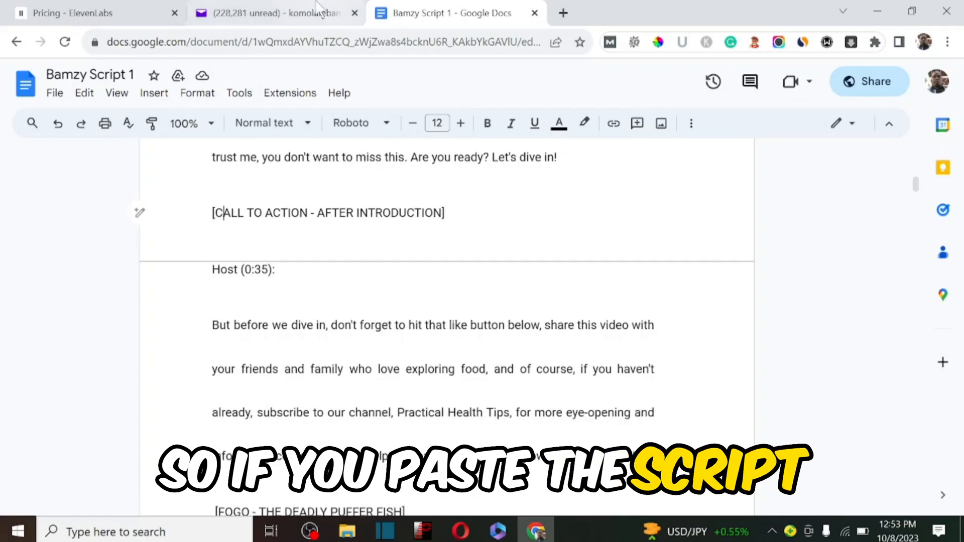
left_click(92, 13)
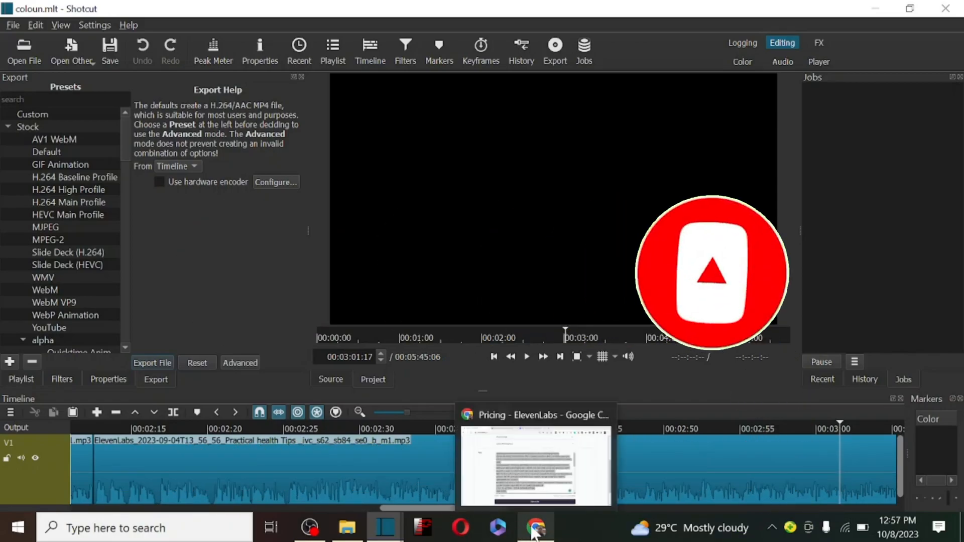
- Check the current voice, browse VoiceLab's custom voices, then bring up the support email
left_click(536, 528)
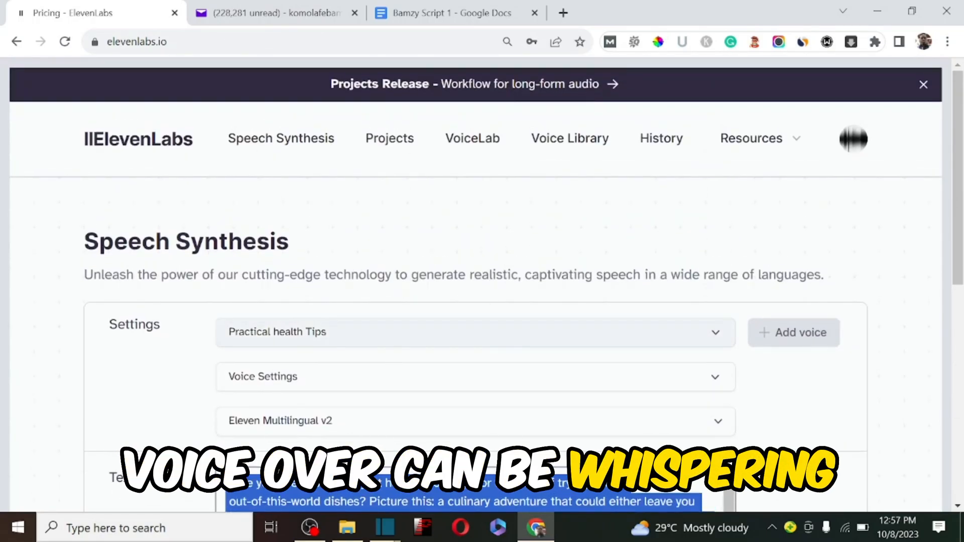
left_click(474, 332)
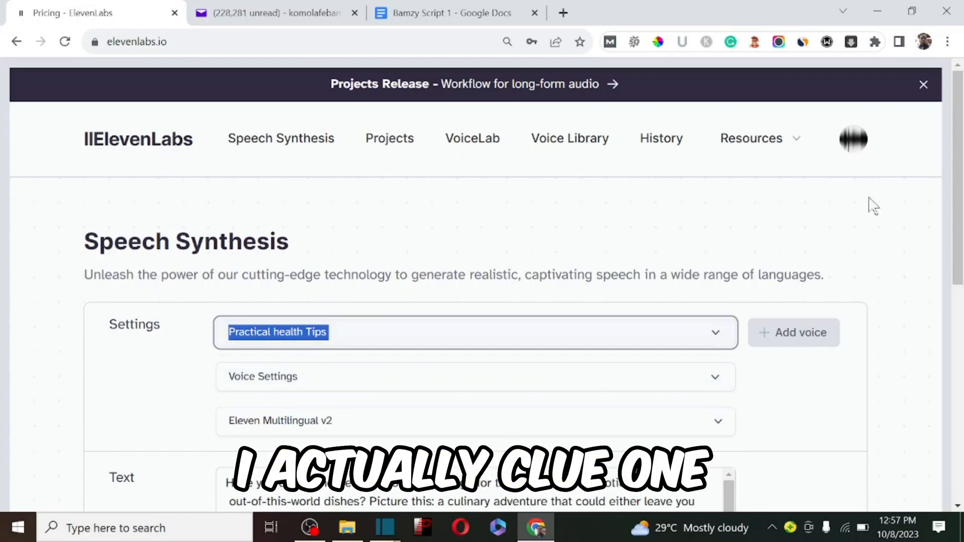
left_click(852, 139)
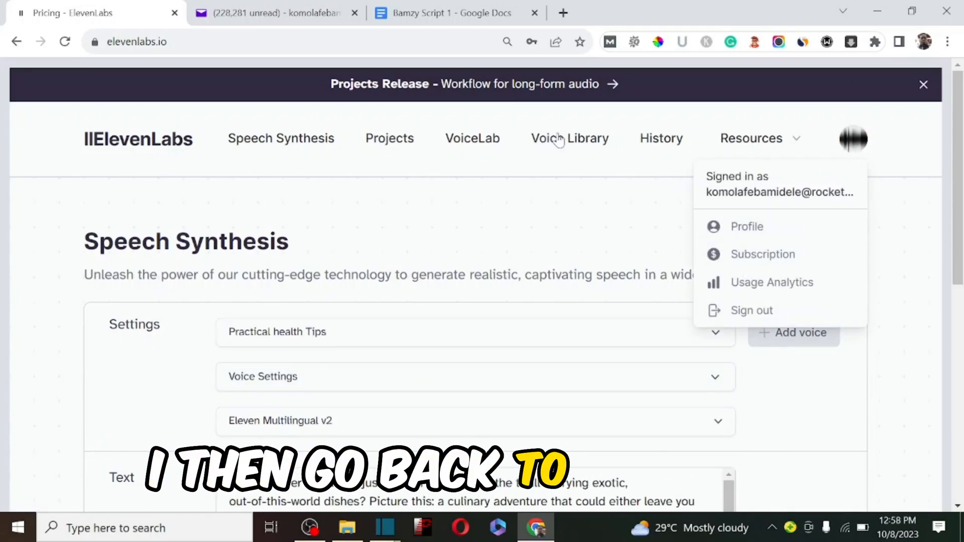
left_click(471, 137)
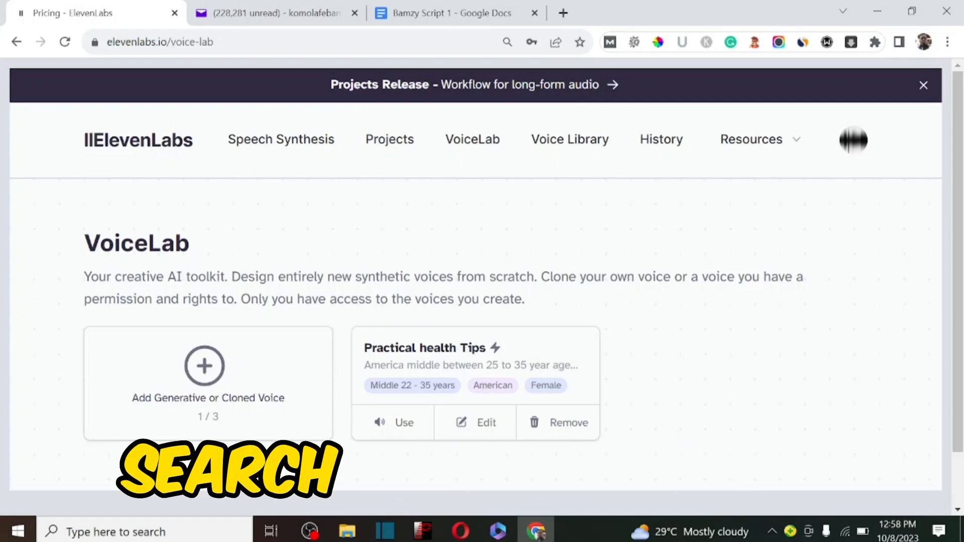
scroll("down", 3)
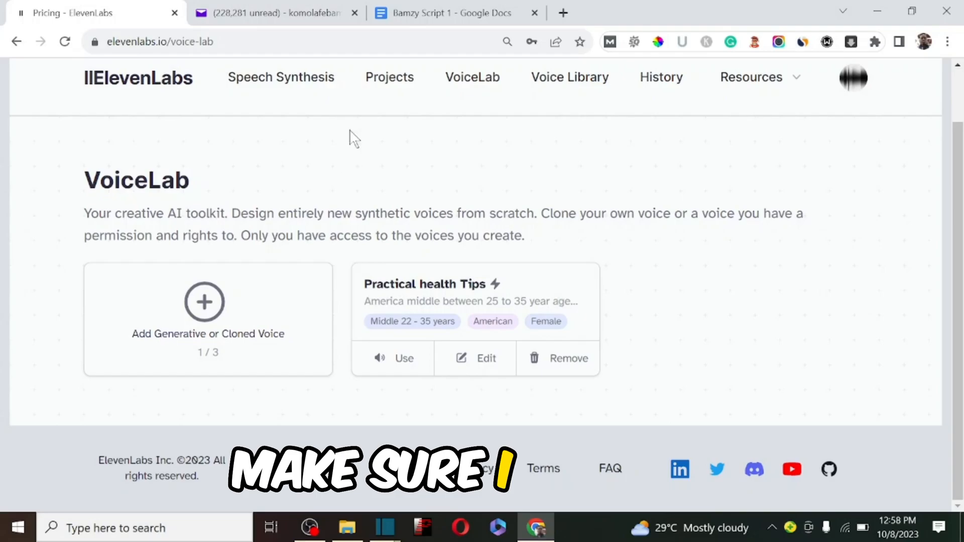
left_click(274, 12)
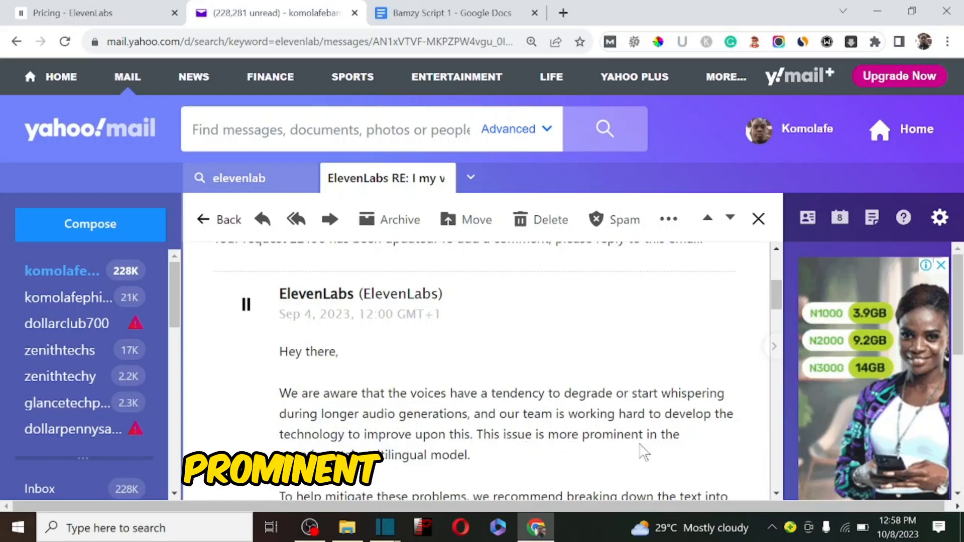
- Scroll through the support email's advice on whispering in long generations
scroll("down", 3)
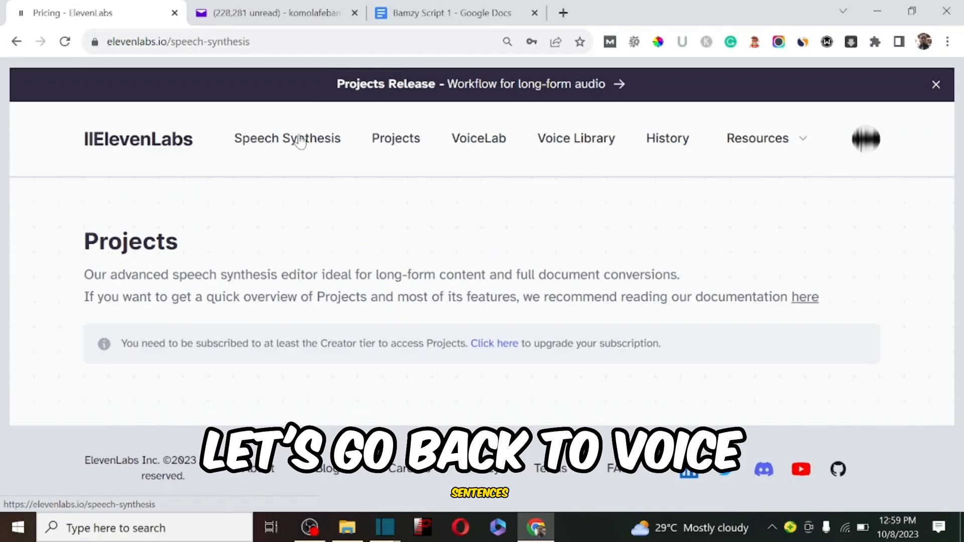
- Set the ElevenLabs speech model to Eleven English v1, then reopen the support email
left_click(286, 139)
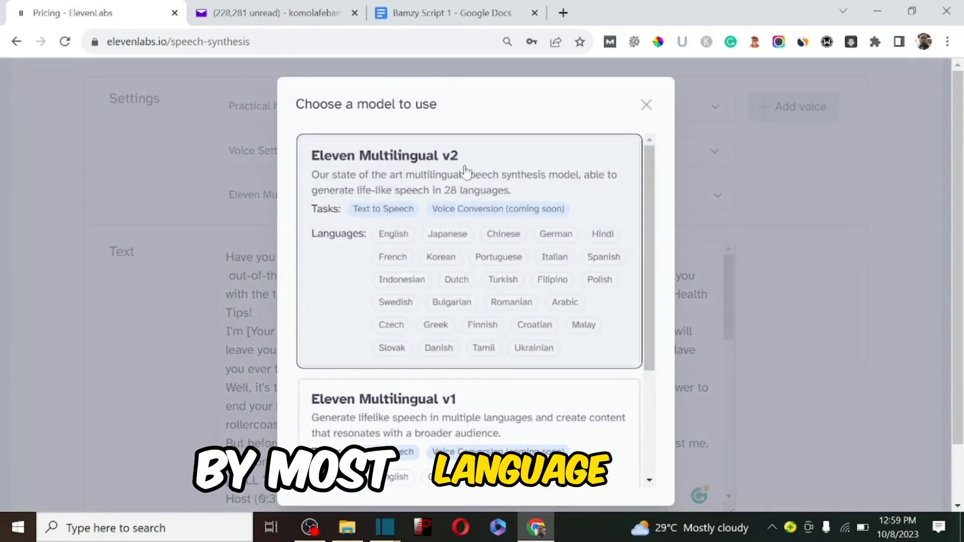
scroll("down", 3)
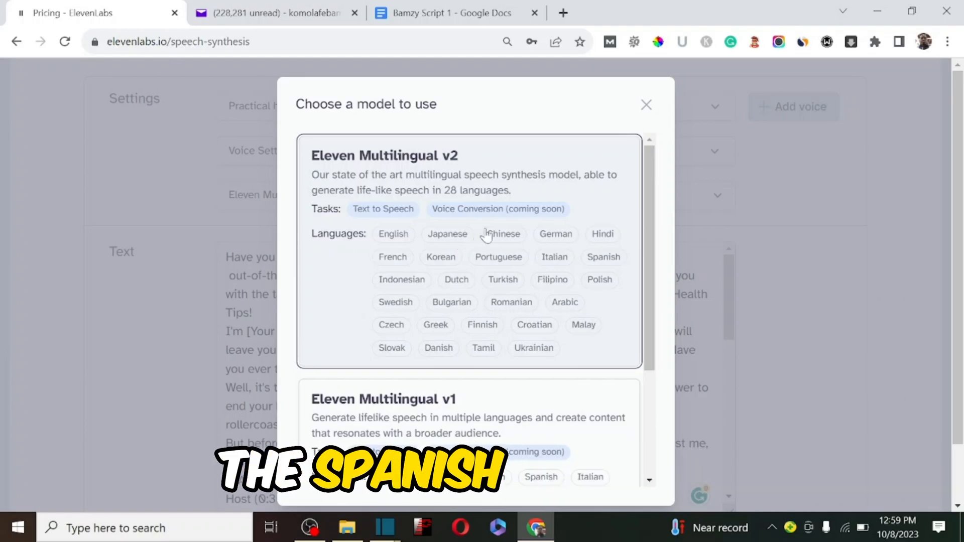
scroll("down", 3)
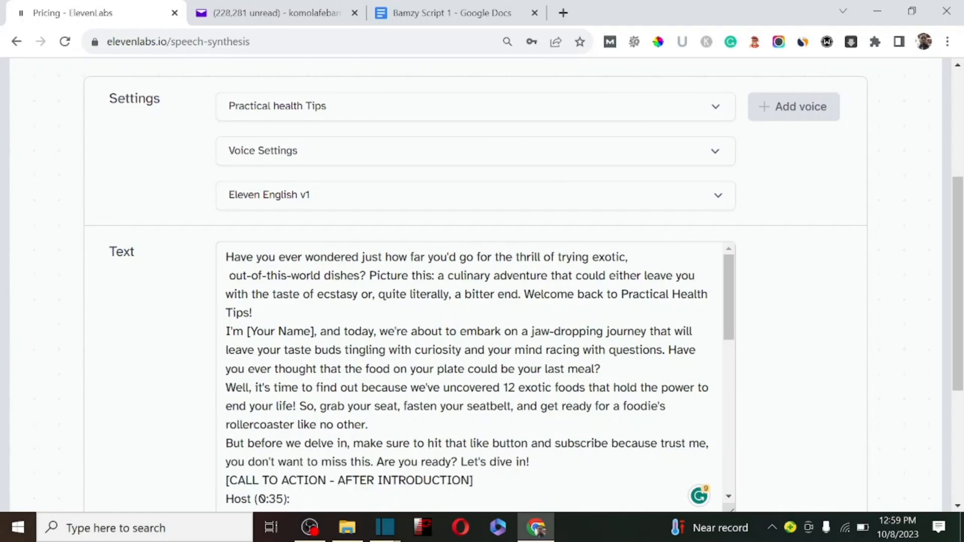
left_click(270, 12)
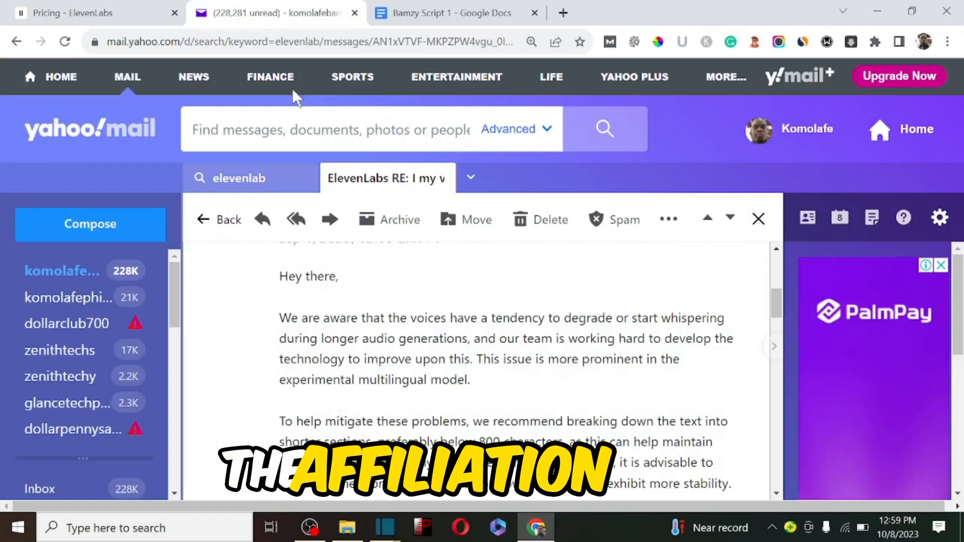
- Highlight the email's '800 characters' limit, then go to the script document
scroll("down", 3)
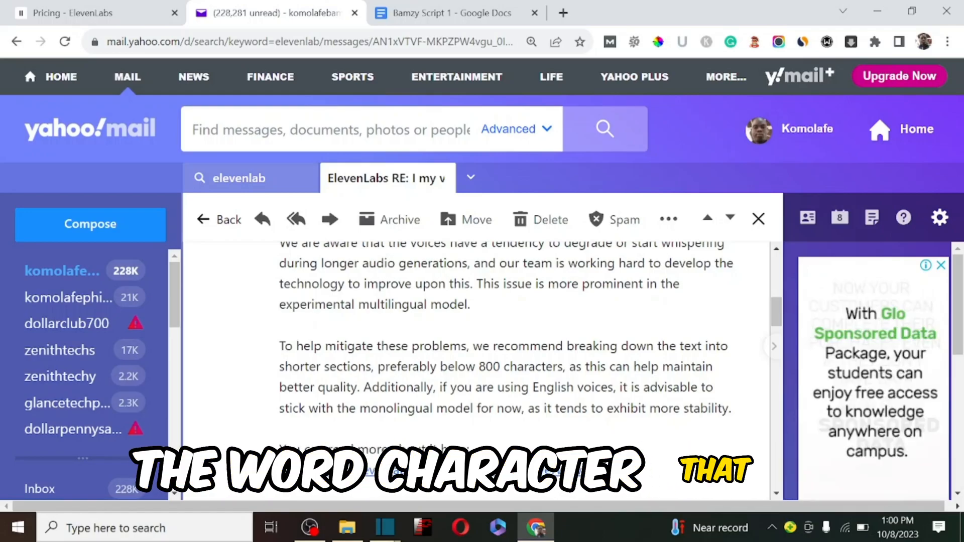
double_click(520, 367)
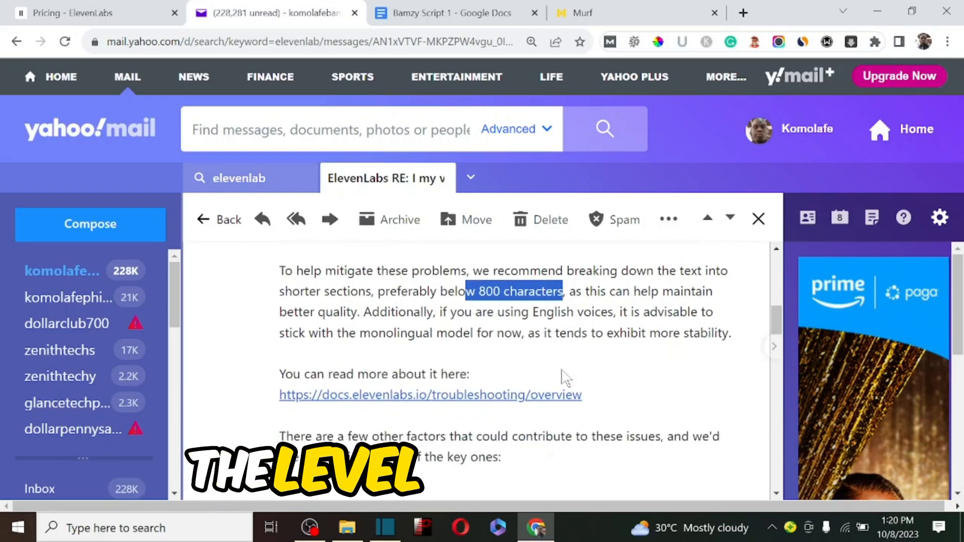
scroll("down", 3)
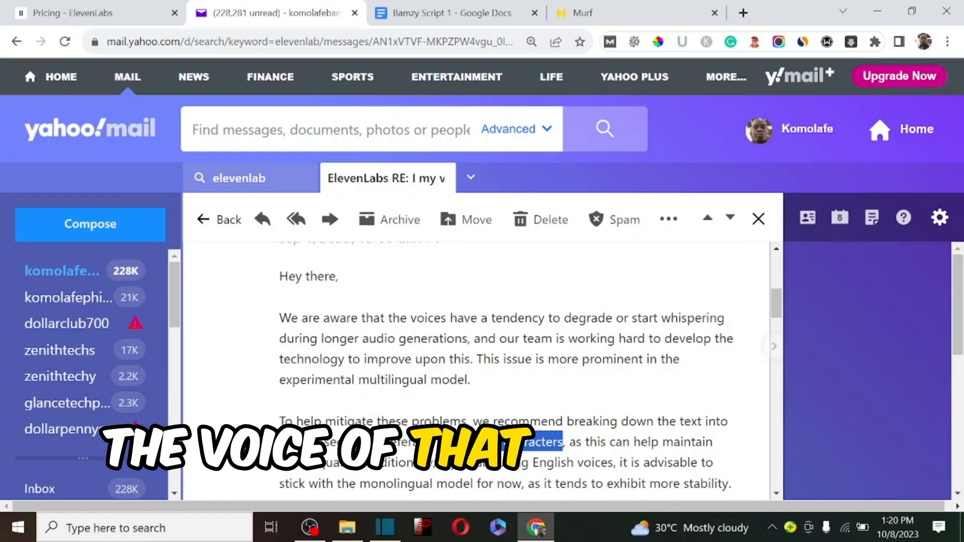
left_click(449, 12)
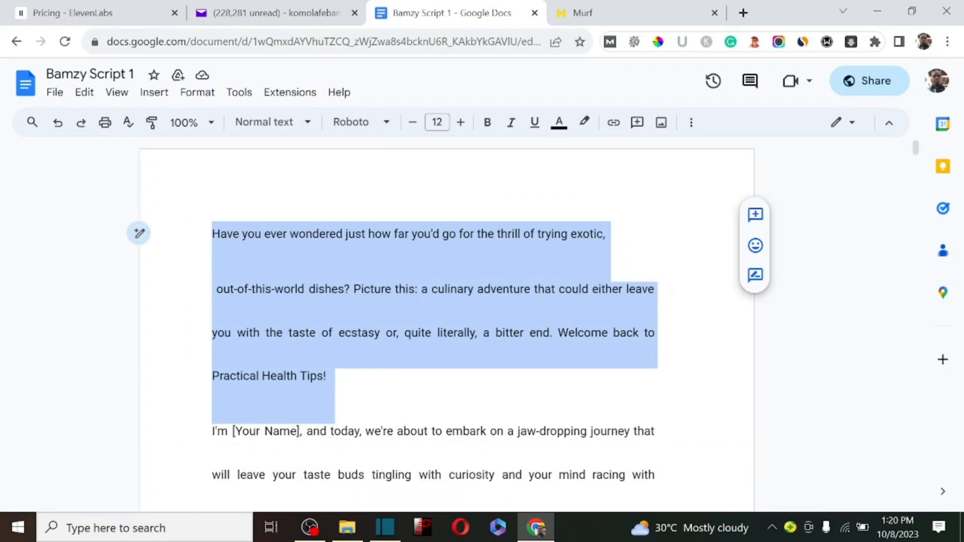
- Switch to the Murf studio home page on the free plan
left_click(578, 12)
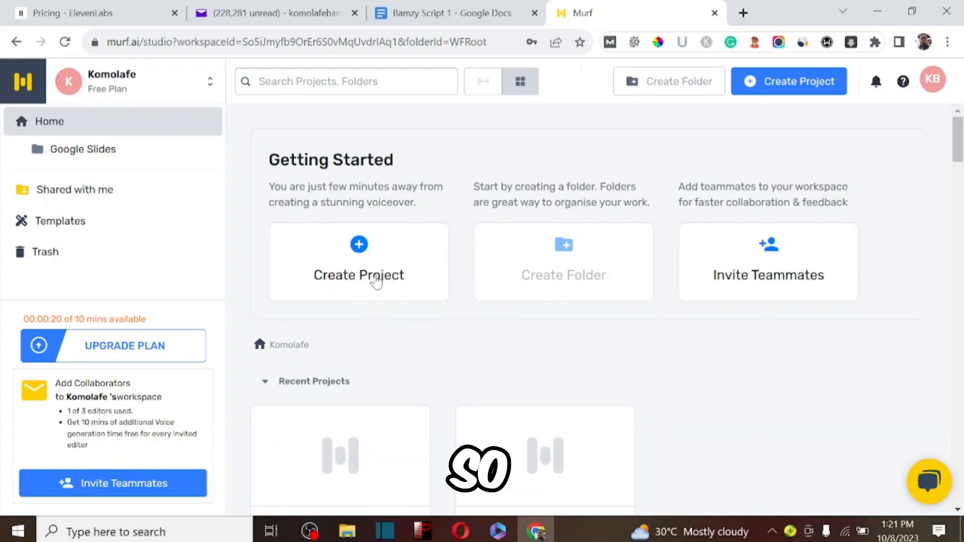
- Create a blank Murf audio project titled 'My Awesome ProjectTRYJI'
left_click(358, 274)
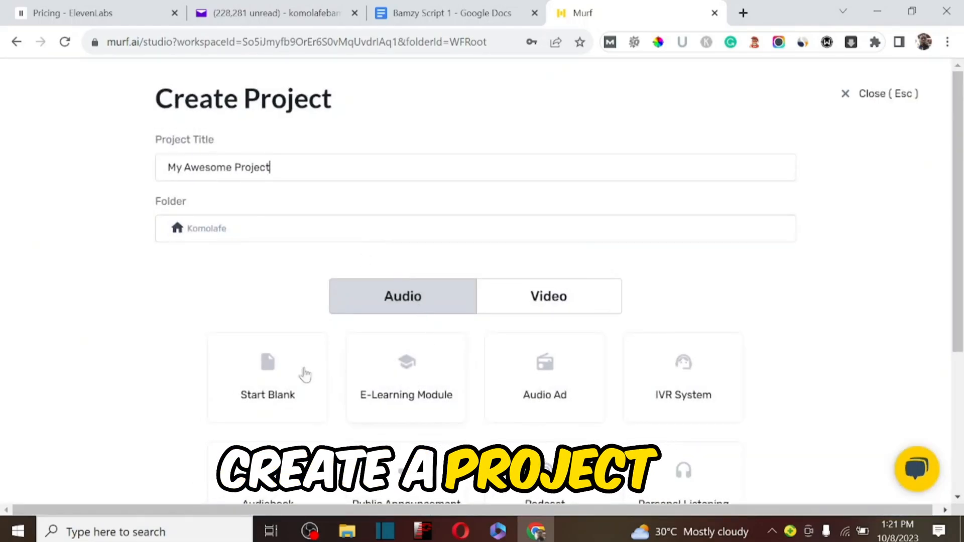
type("TRYJI")
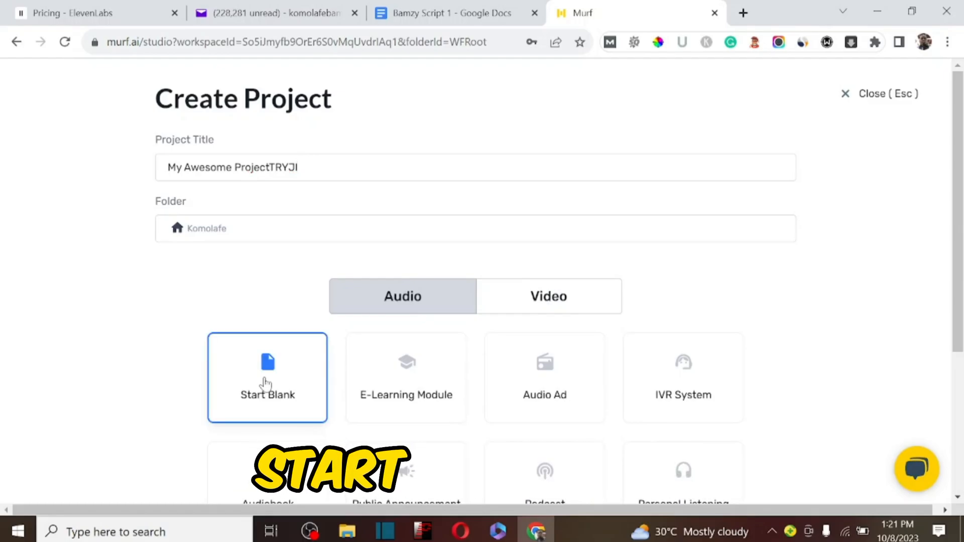
scroll("down", 3)
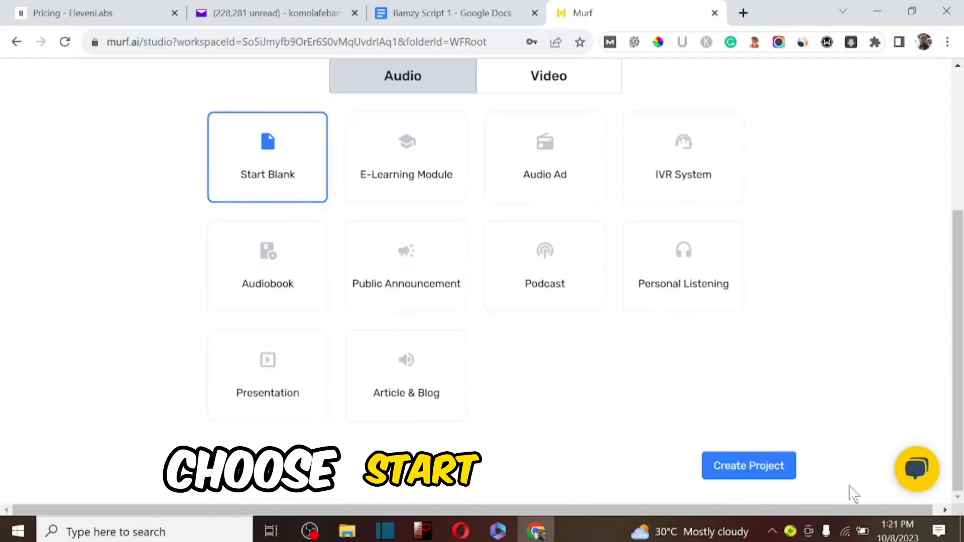
left_click(748, 465)
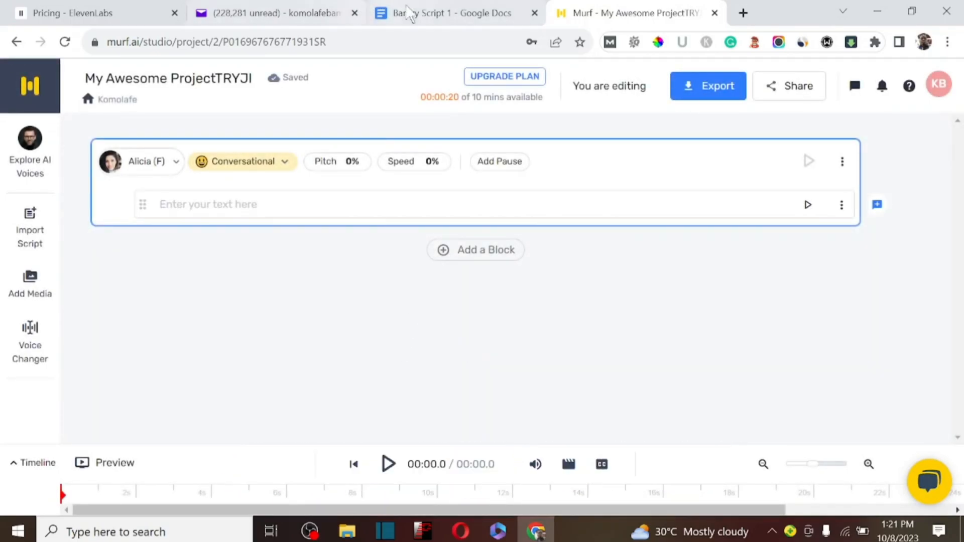
- Scroll through the full Bamzy Script 1, then return to the Murf project
left_click(452, 12)
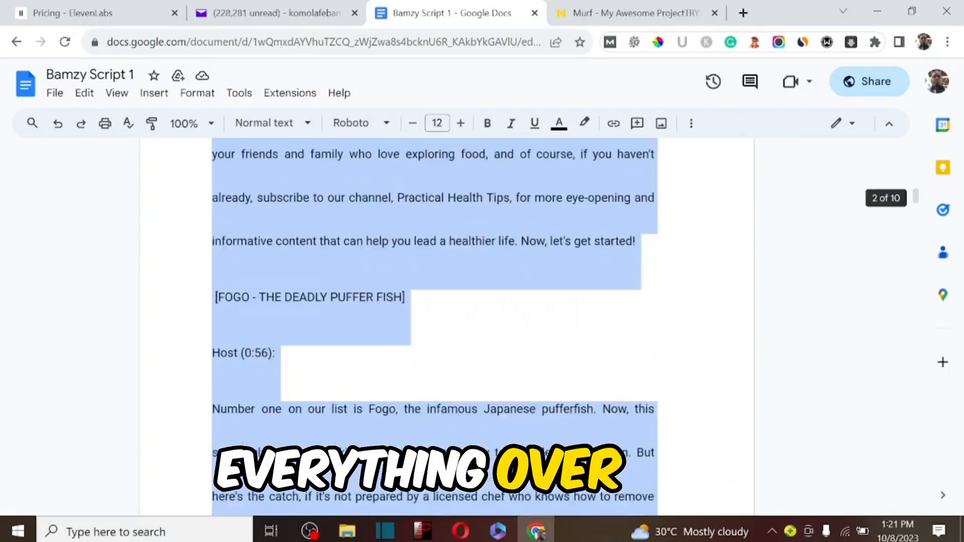
scroll("down", 3)
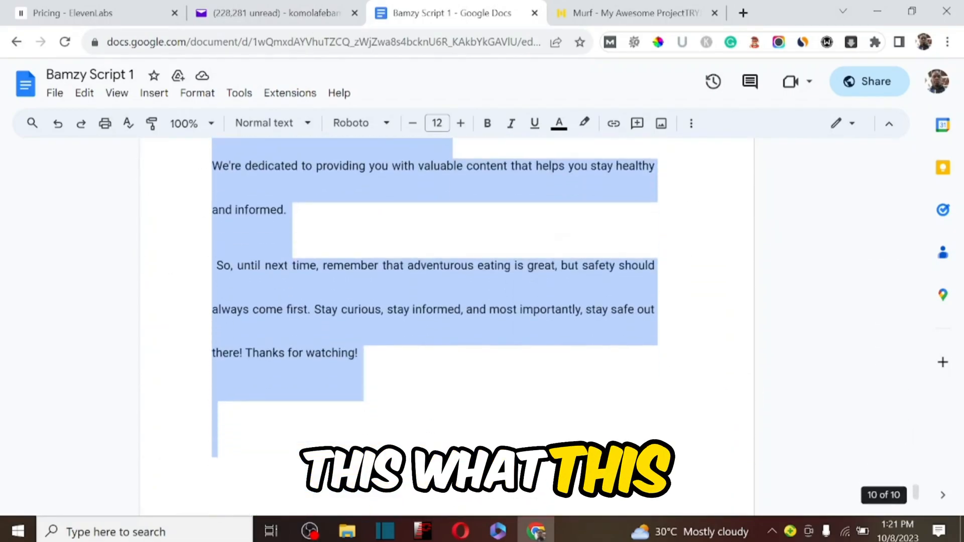
left_click(627, 13)
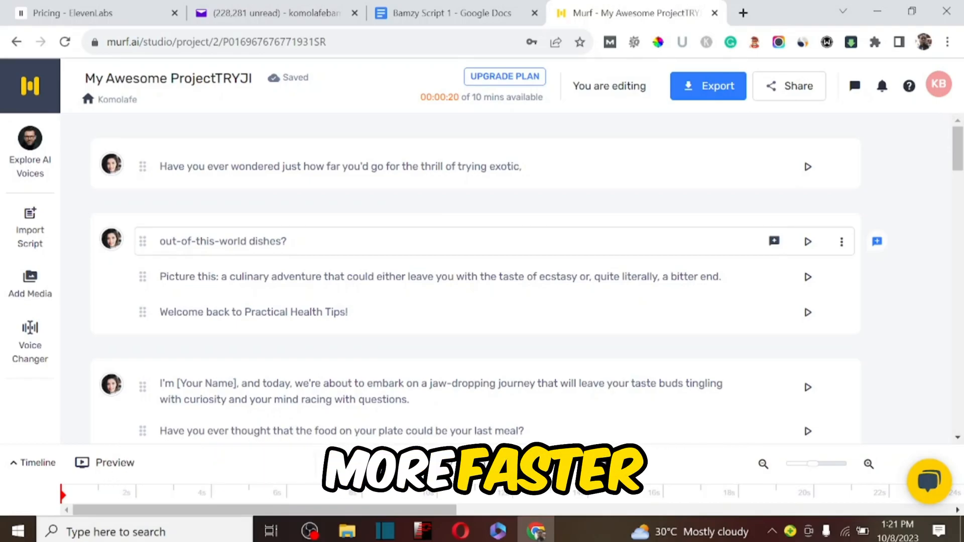
- Return to the ElevenLabs speech synthesis page
left_click(95, 12)
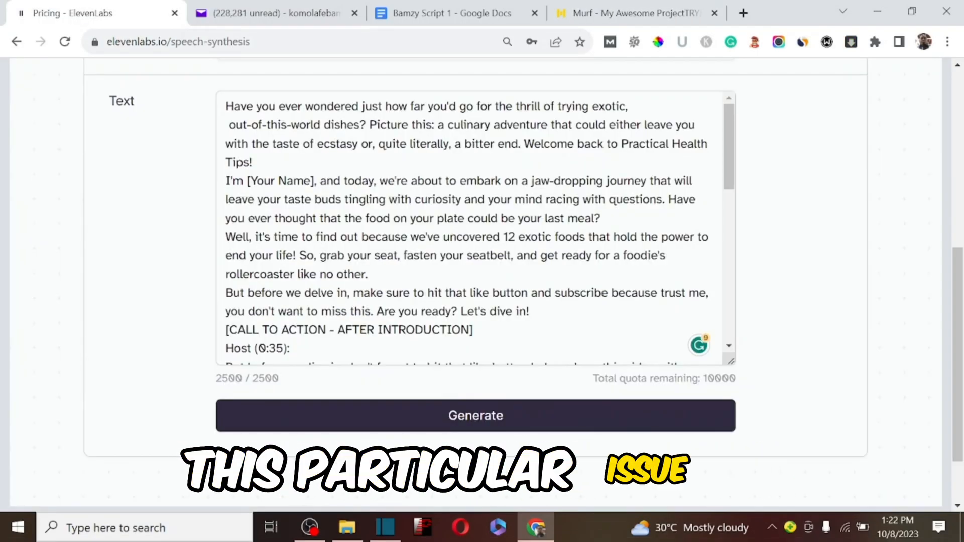